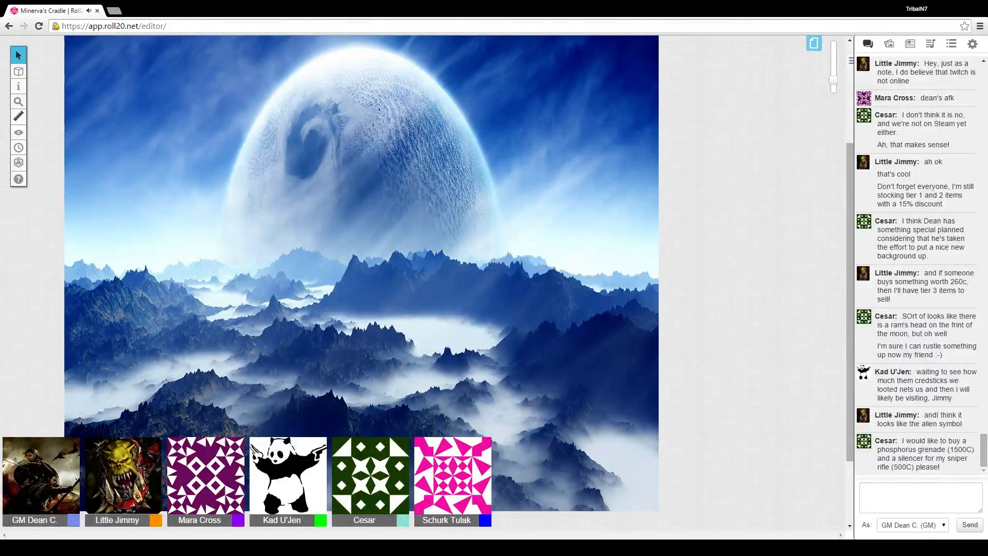
- Post 'Something on your end we are all fine?' in the game chat
scroll("down", 3)
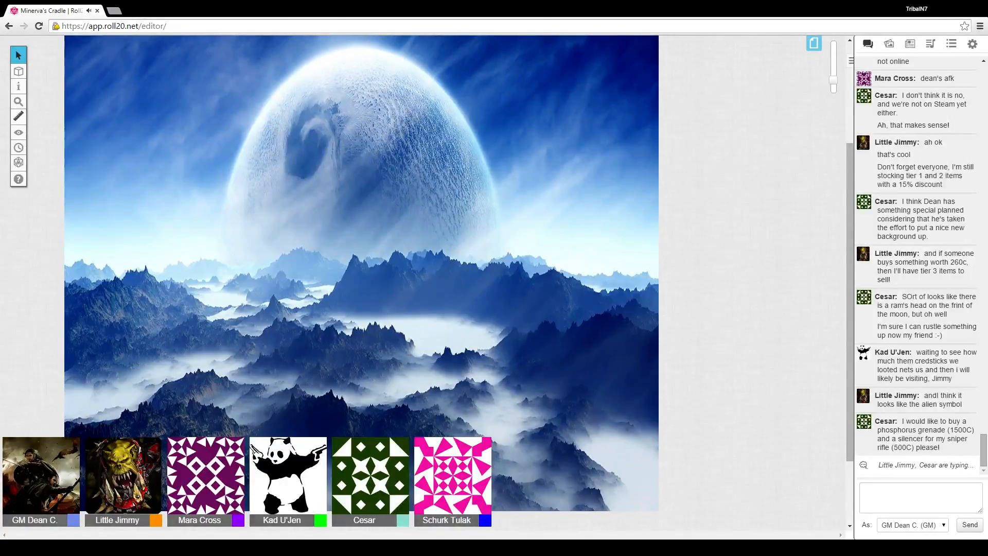
scroll("down", 3)
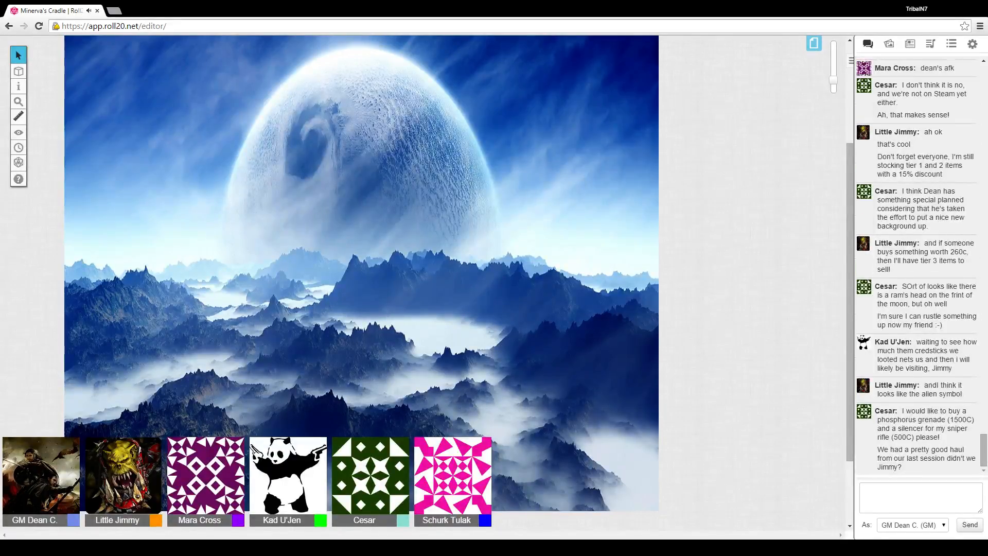
scroll("down", 3)
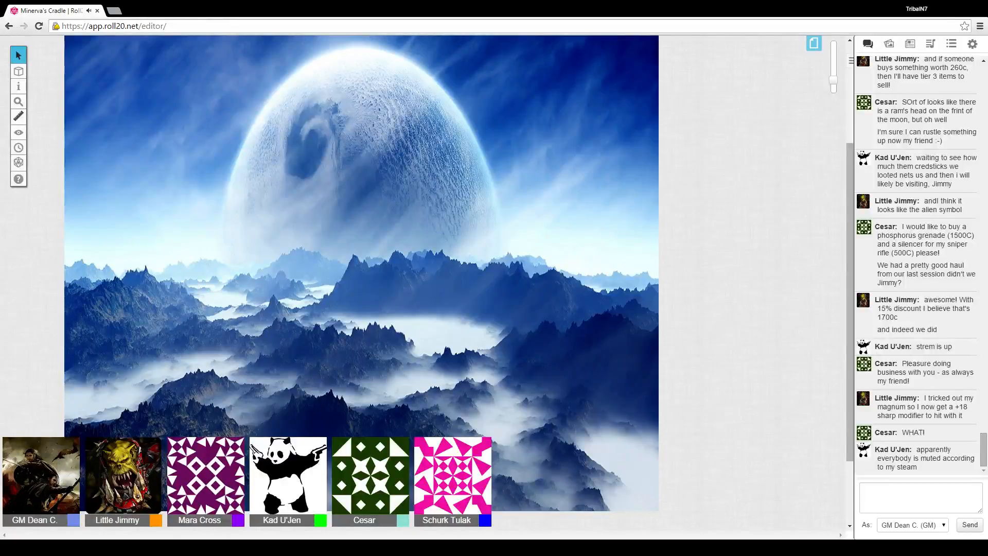
left_click(920, 497)
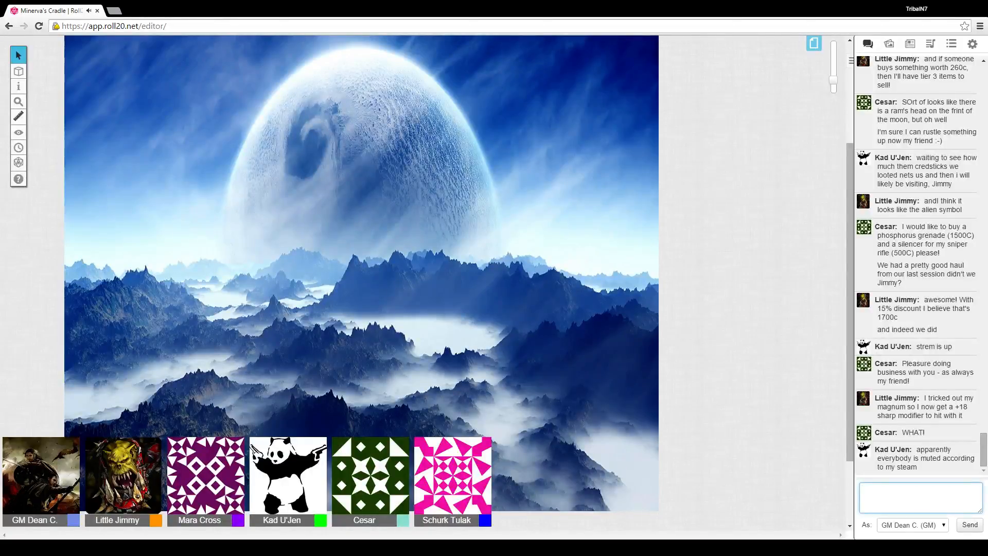
type("Something")
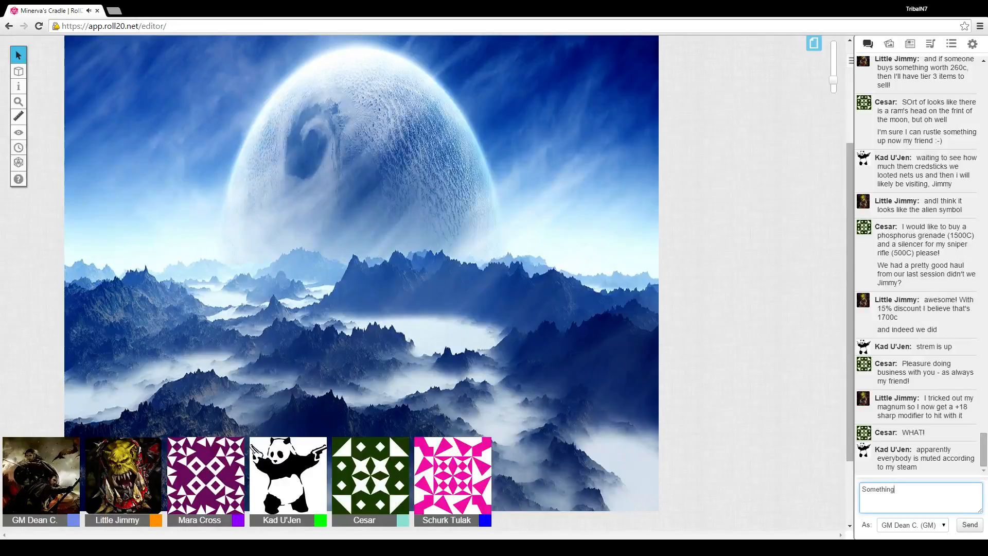
type("on your end")
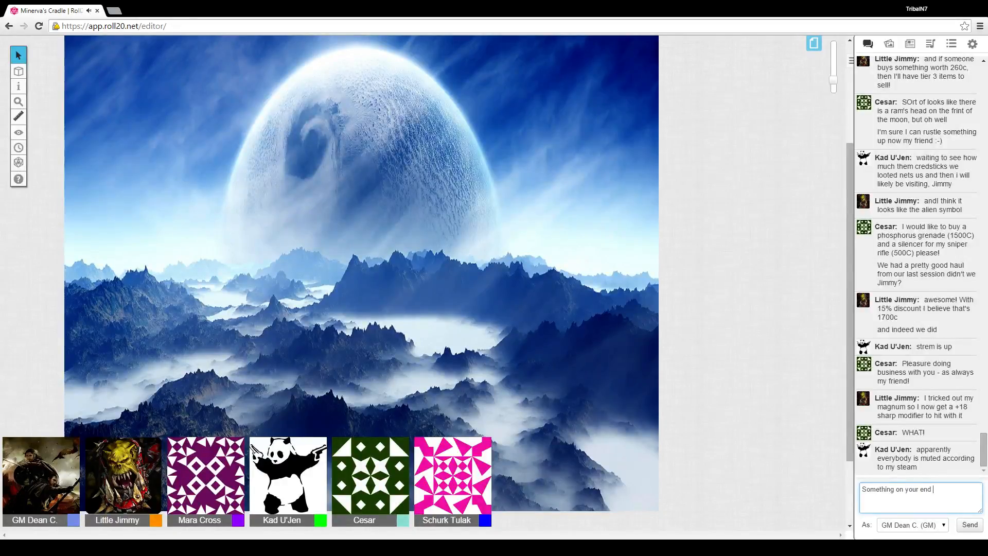
type("we are all fine?")
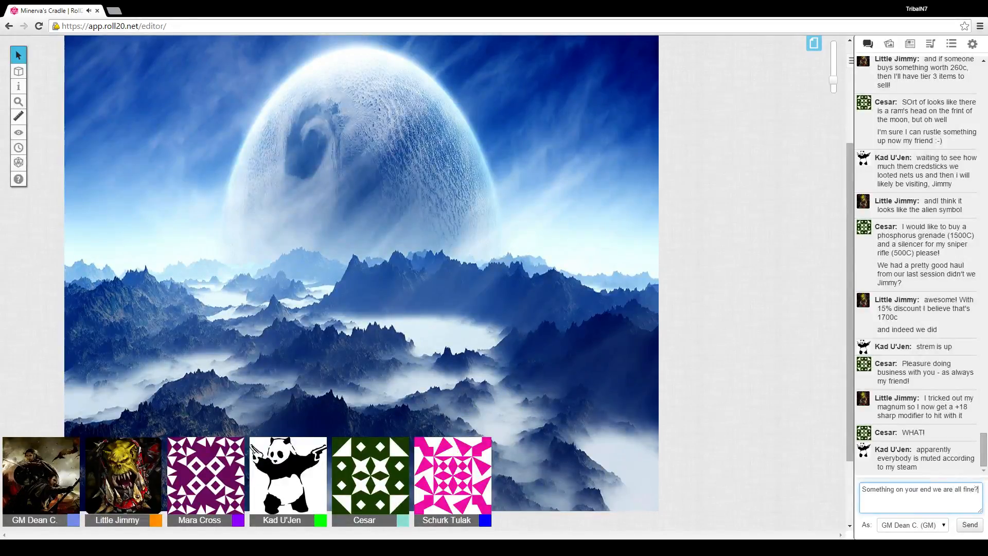
left_click(969, 524)
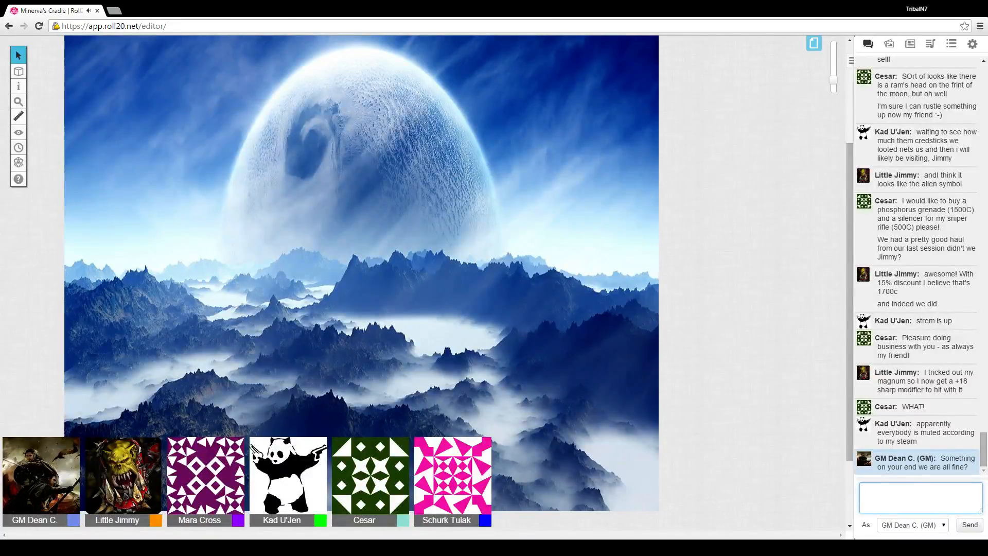
- Show the Minerva's Cradle Session III title card above the moon backdrop
left_click(918, 497)
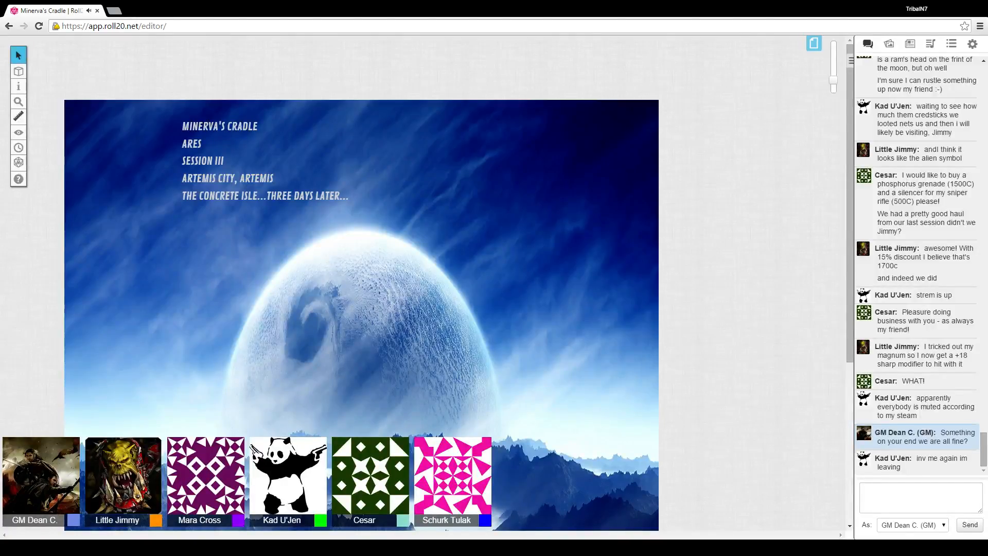
scroll("down", 3)
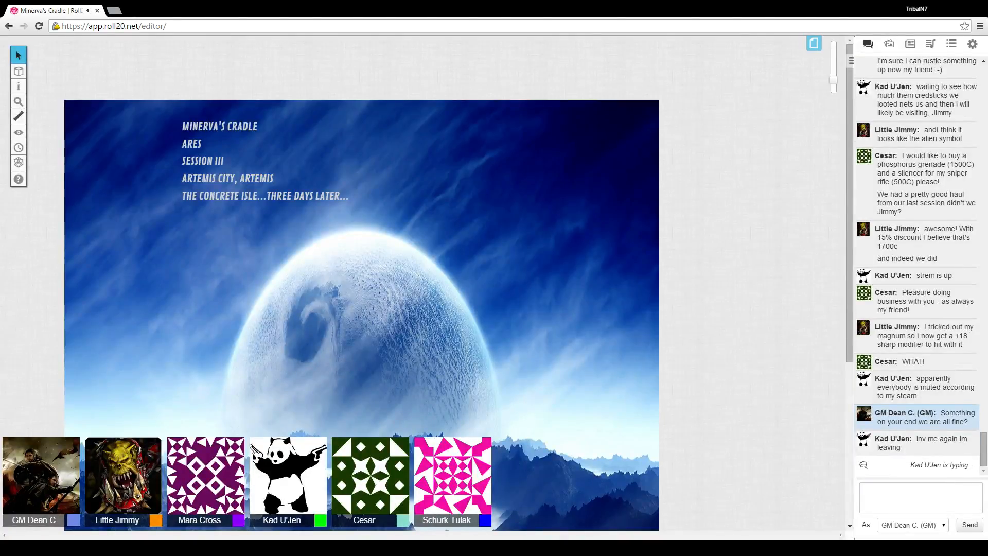